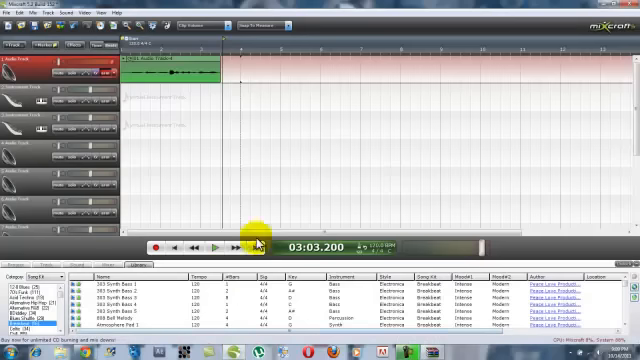
mouse_move(188, 166)
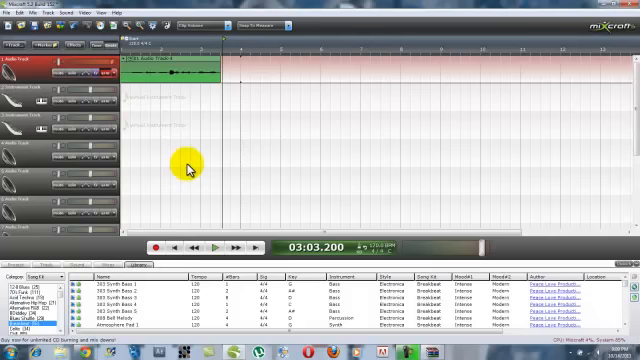
mouse_move(382, 83)
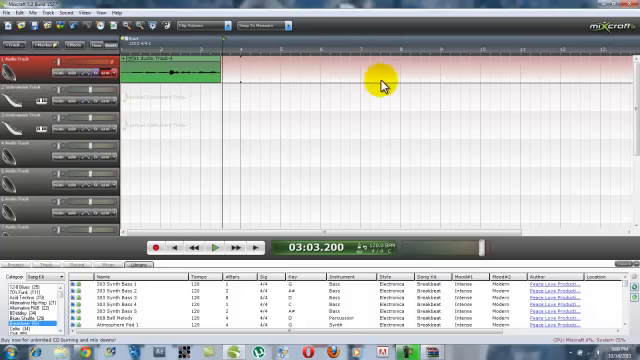
mouse_move(232, 141)
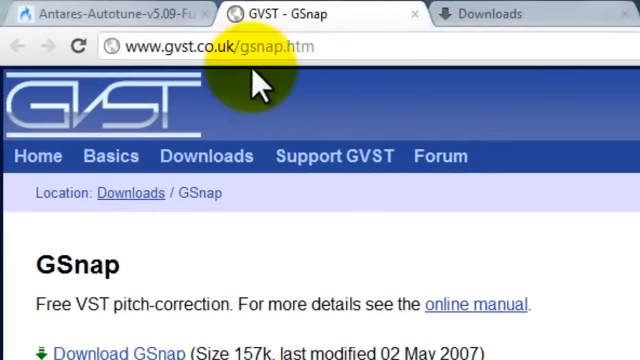
mouse_move(170, 13)
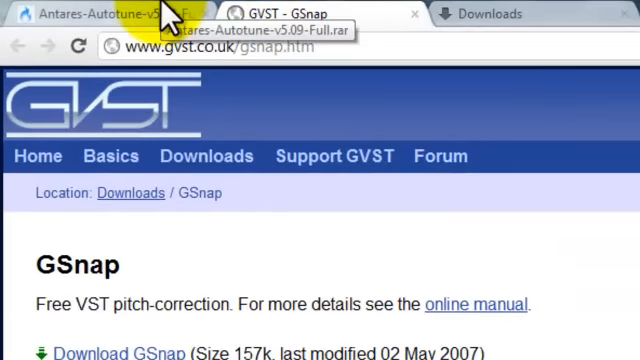
Step: Dismiss the WinRAR licence reminder, select GSnap.dll, and cancel the extraction dialog
scroll(down, 3)
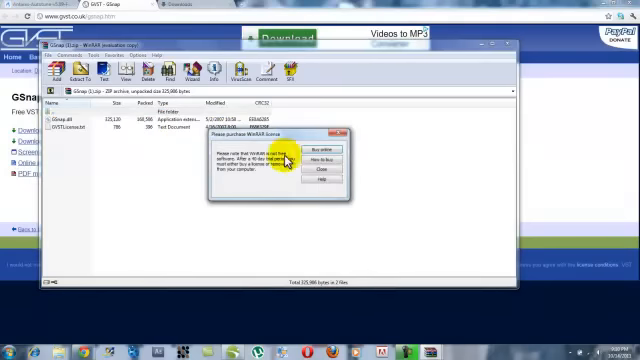
click(323, 160)
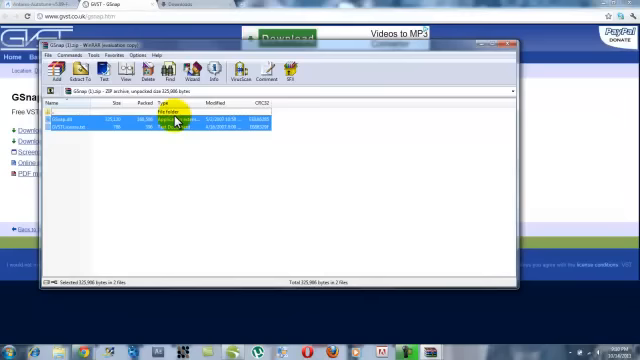
click(120, 123)
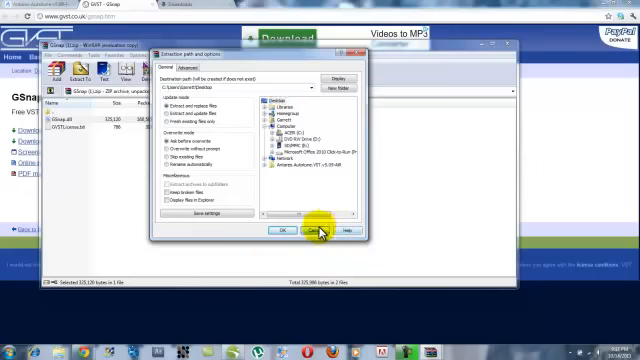
click(303, 233)
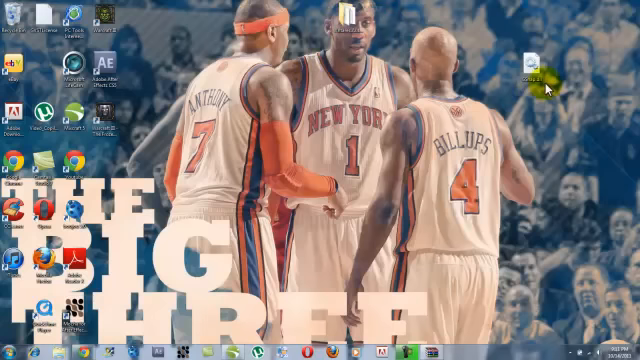
Step: Navigate from the desktop to C:\Program Files (x86)\Acoustica Mixcraft 5
click(12, 352)
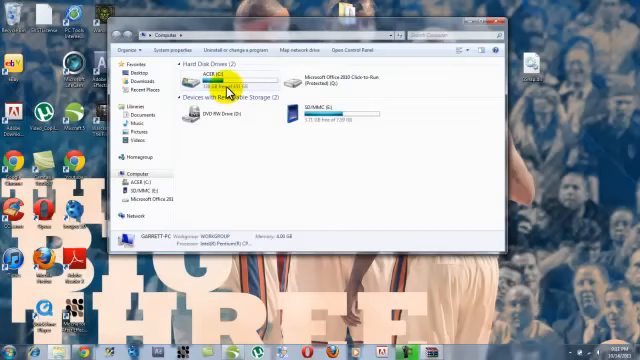
double_click(205, 78)
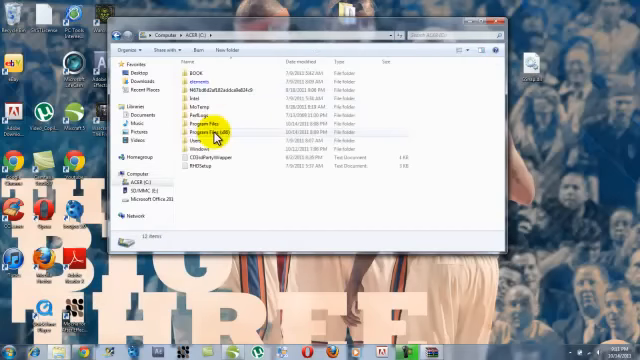
click(205, 131)
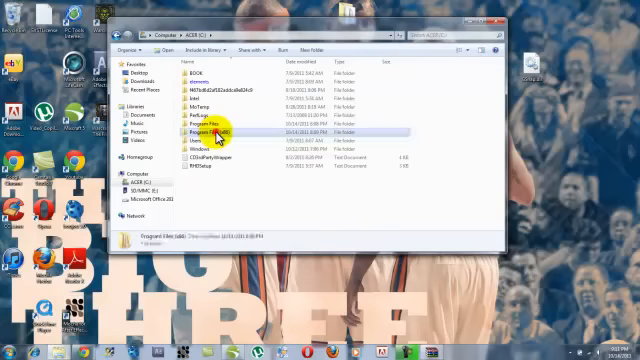
double_click(204, 130)
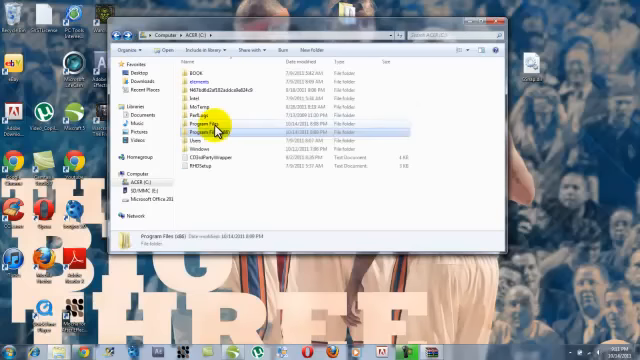
double_click(205, 124)
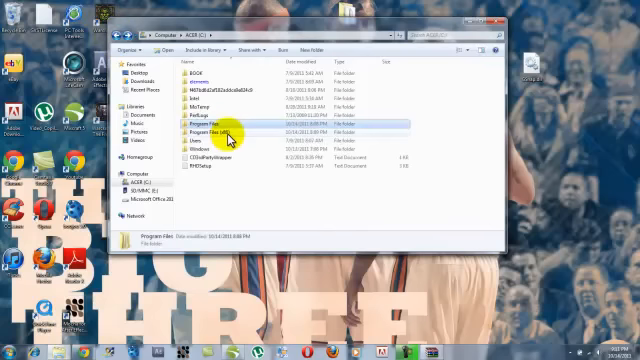
double_click(213, 132)
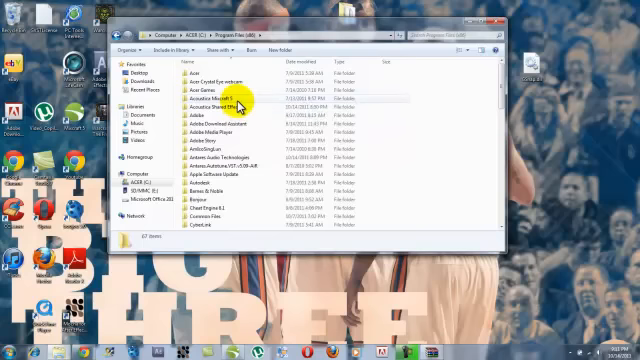
double_click(207, 107)
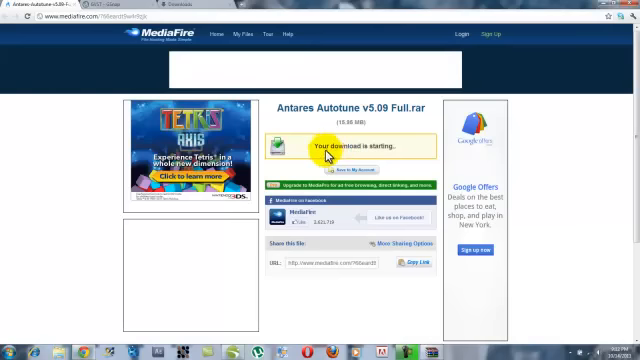
mouse_move(595, 7)
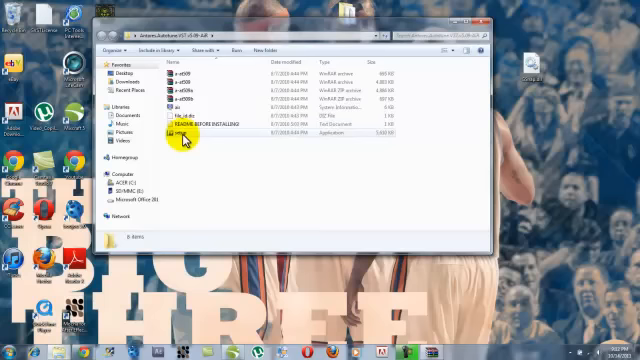
Step: Select setup.exe in the Antares Autotune VST folder
click(180, 140)
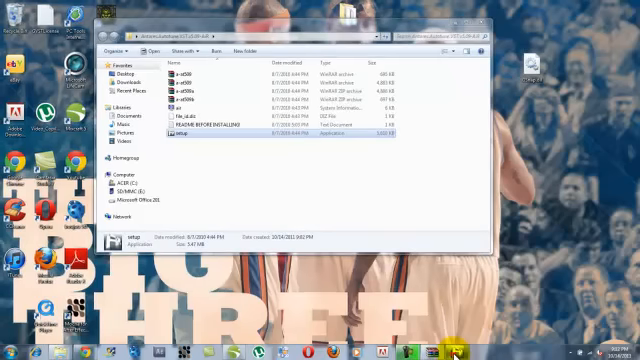
Step: Run the Auto-Tune VST setup and step through Welcome and Select Components to Ready to Install
double_click(186, 128)
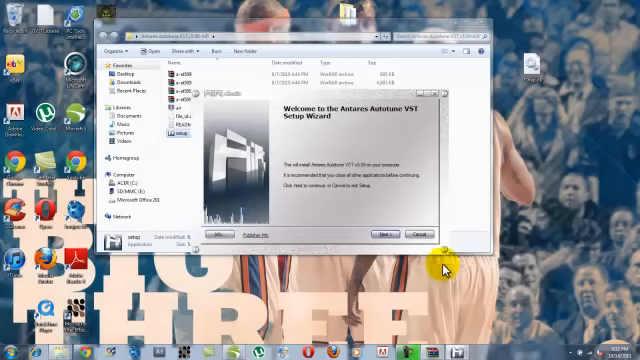
mouse_move(415, 262)
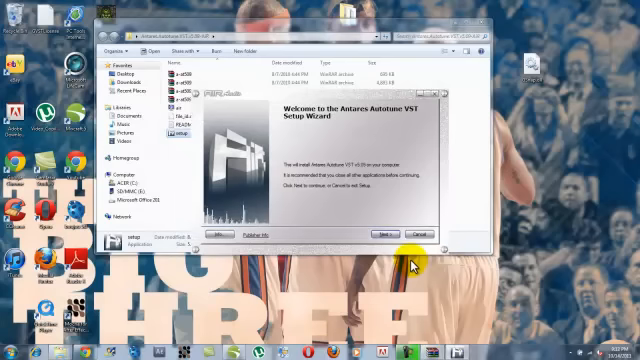
click(386, 232)
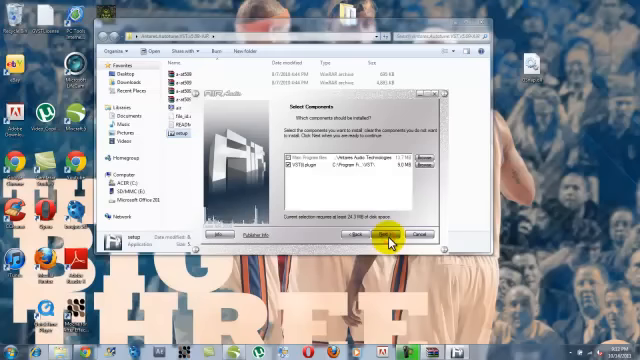
click(383, 233)
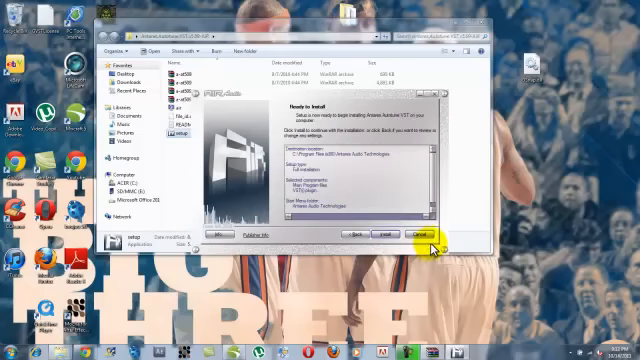
click(419, 236)
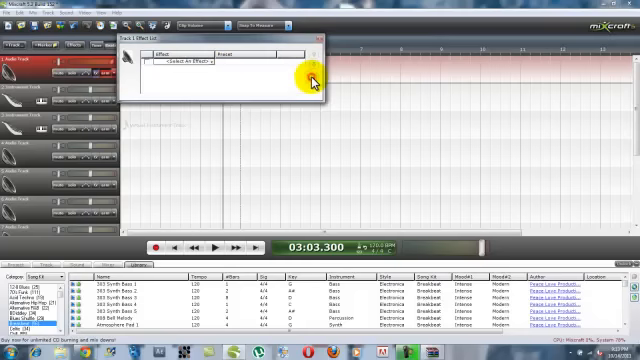
Step: Fill Track 1's next effect slot with another effect after AutoTuneVST
click(200, 54)
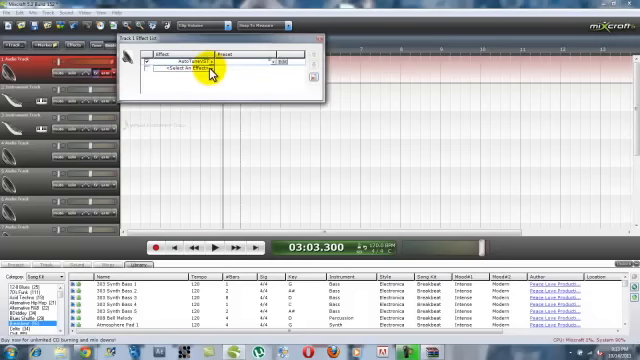
click(207, 72)
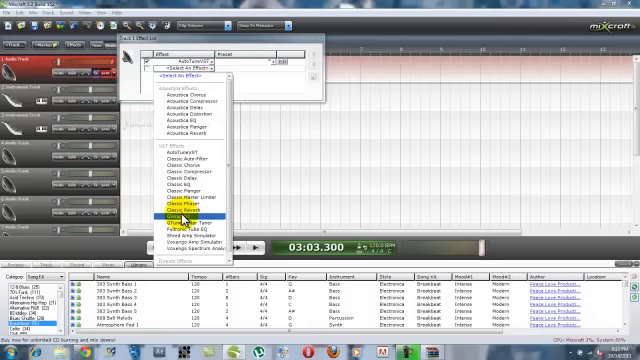
click(177, 213)
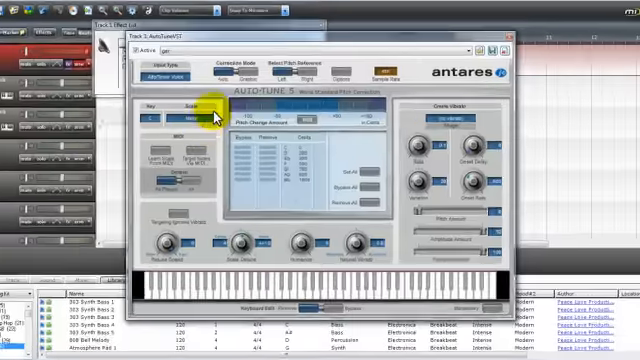
Step: Choose Alto/Tenor Voice from Auto-Tune's Input Type dropdown
click(107, 50)
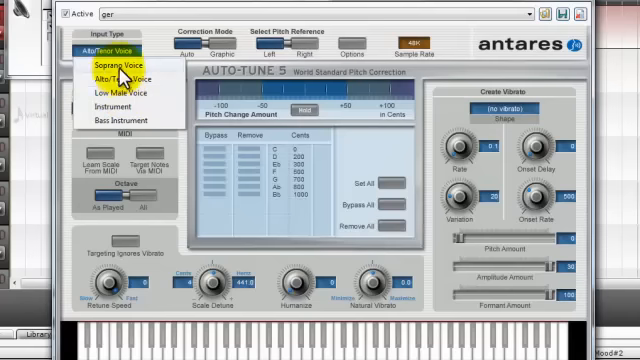
mouse_move(120, 77)
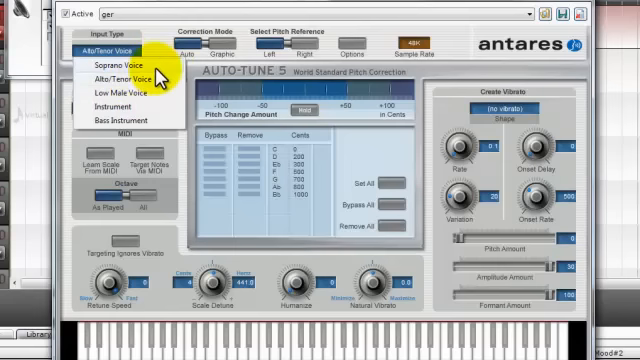
click(129, 77)
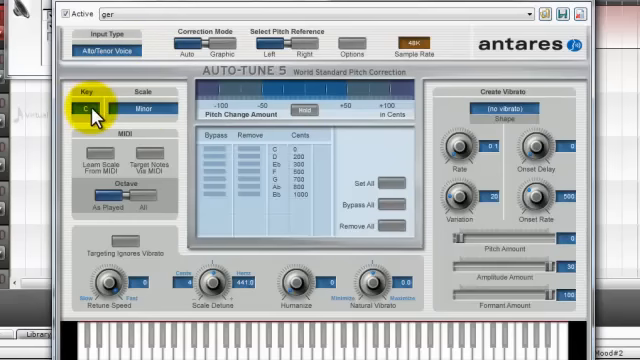
Step: Open Auto-Tune's Key dropdown, keeping key C and scale Minor
click(103, 103)
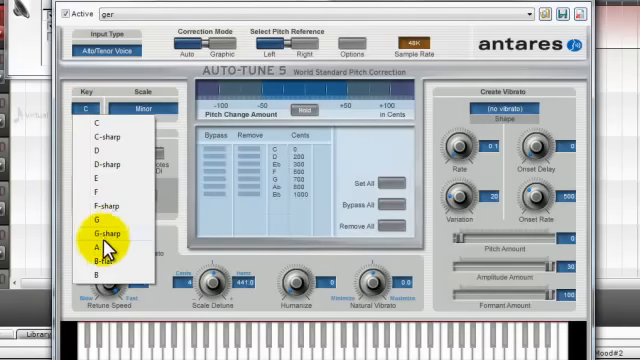
mouse_move(95, 150)
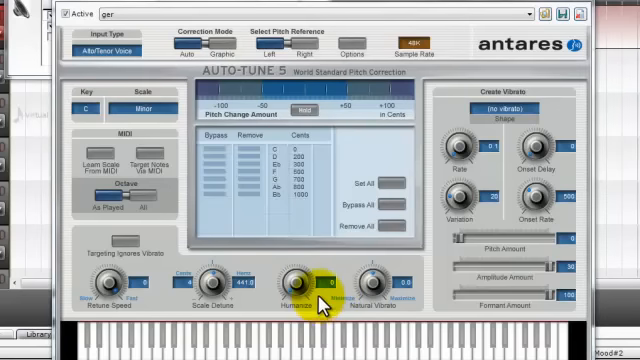
mouse_move(415, 285)
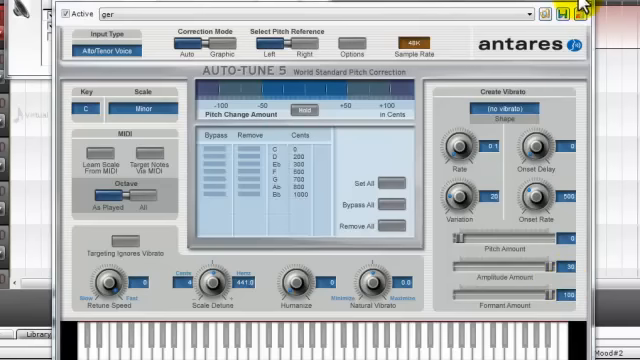
Step: Open Auto-Tune's Save New Preset prompt from the top-right save icon
click(583, 13)
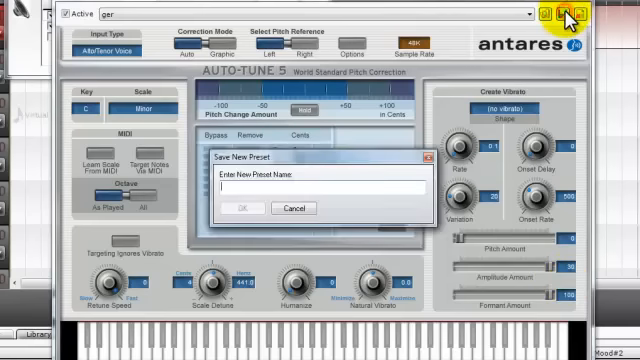
mouse_move(425, 162)
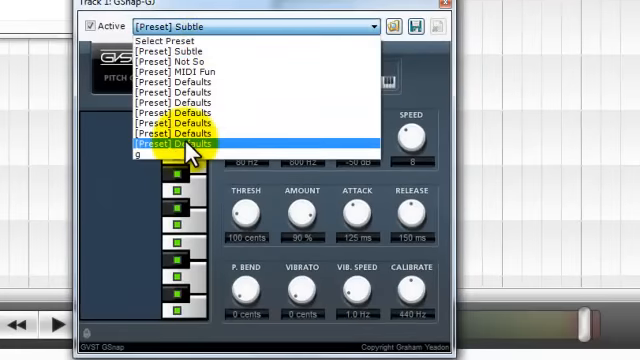
Step: Select preset 'g' in GSnap, giving 100% amount, speed 1, 1 ms release
click(175, 147)
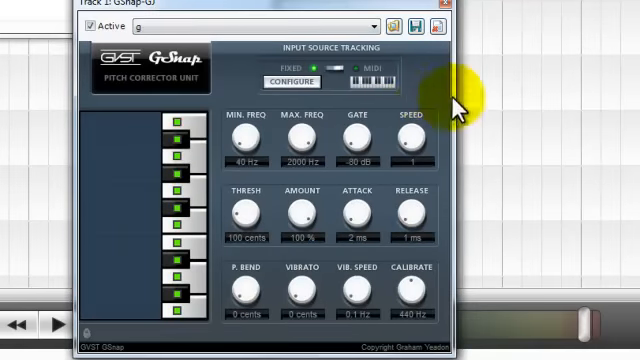
mouse_move(425, 90)
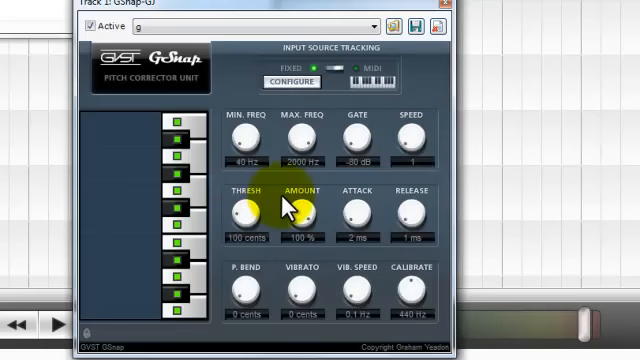
mouse_move(357, 210)
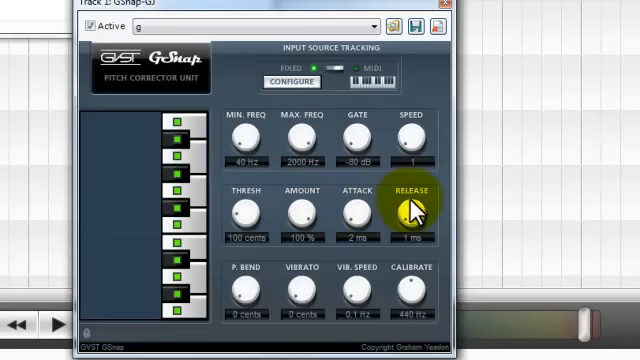
mouse_move(244, 290)
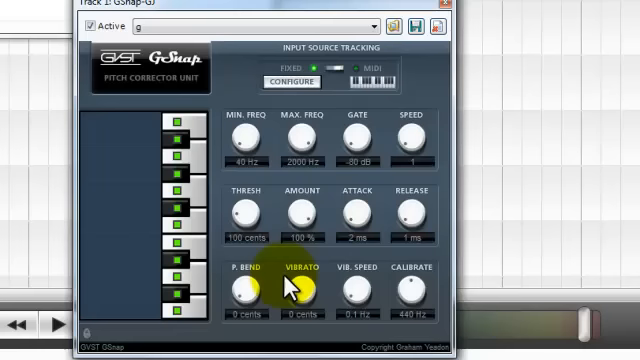
mouse_move(355, 292)
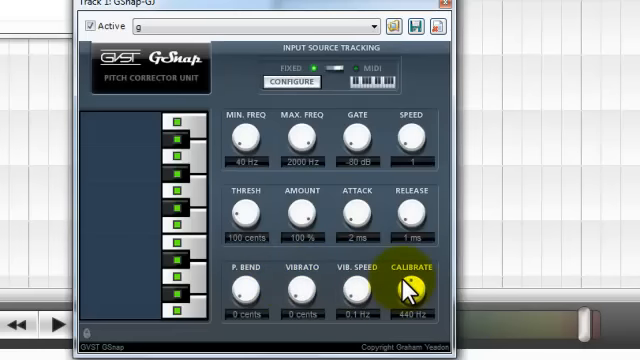
mouse_move(570, 50)
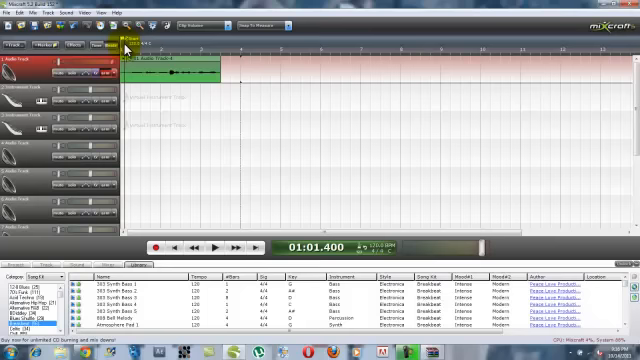
Step: Close the GSnap window to get back to the Mixcraft project timeline
click(207, 247)
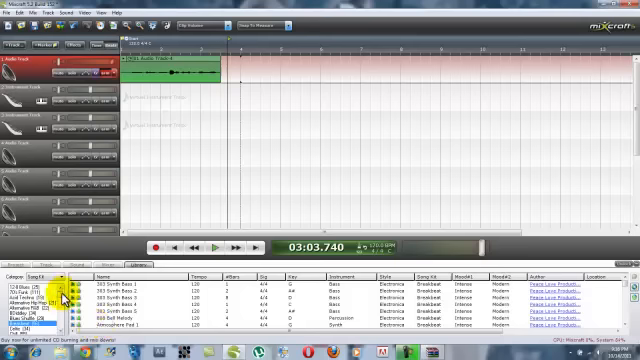
Step: Browse the library by song kit to reach Acid Techno loops like '303 Acid 1'
click(40, 302)
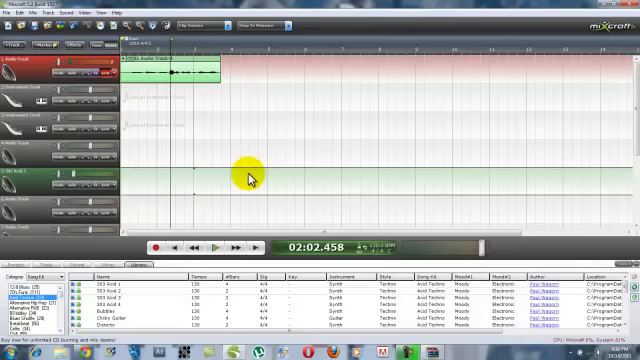
mouse_move(105, 185)
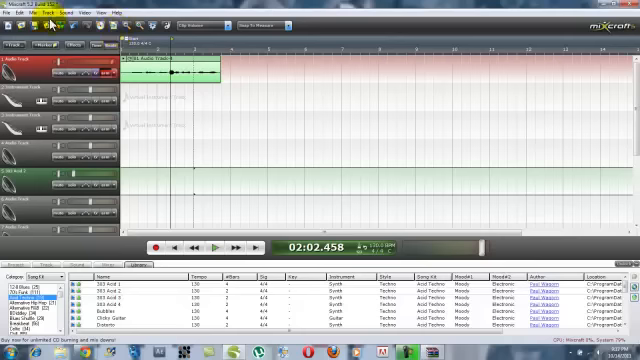
mouse_move(138, 118)
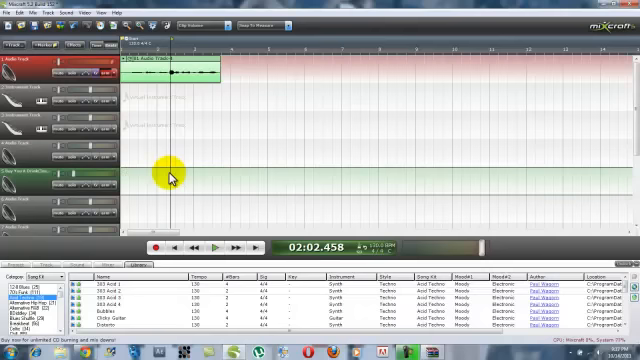
mouse_move(210, 158)
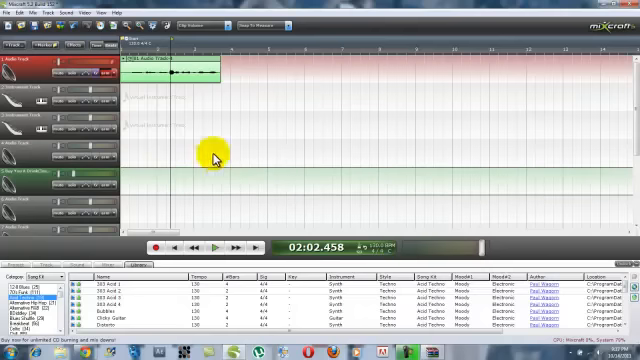